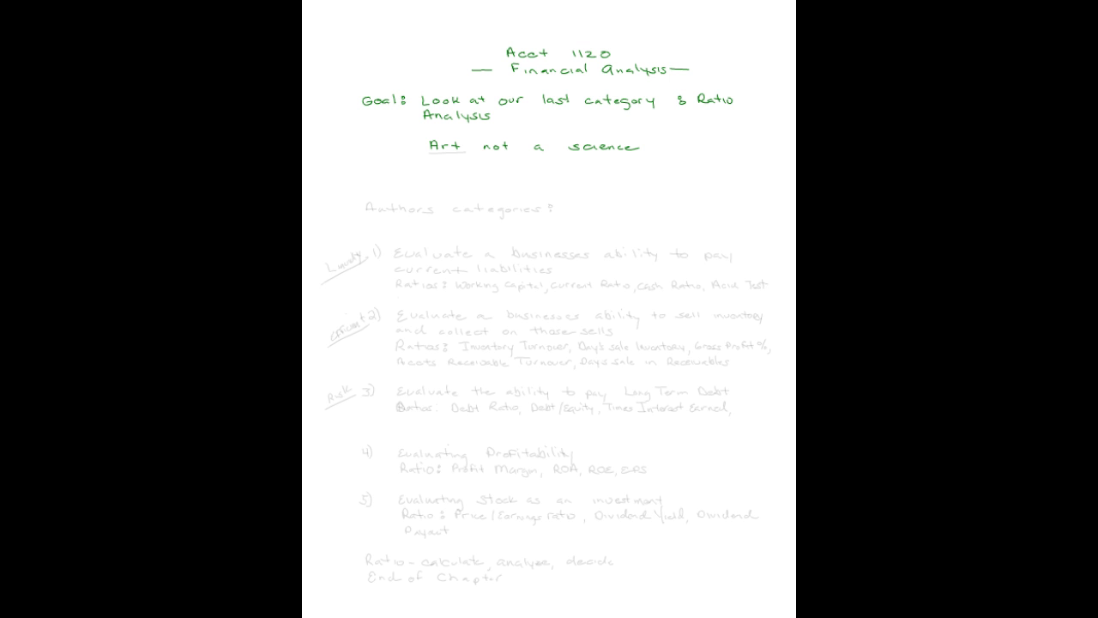
# Handwrite the Acct 1120 Financial Analysis heading, the goal line and 'Art not a science' in green
pyautogui.moveTo(429, 153); pyautogui.dragTo(463, 153)
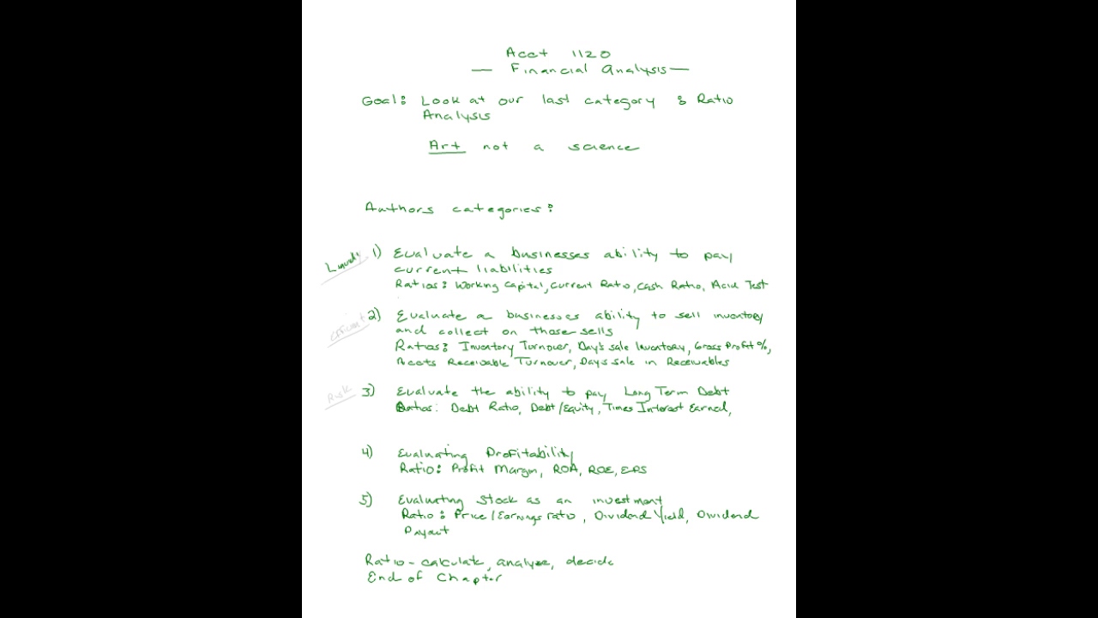
# Underline 'Art' with the green pen on the first page
pyautogui.moveTo(324, 283); pyautogui.dragTo(364, 256)
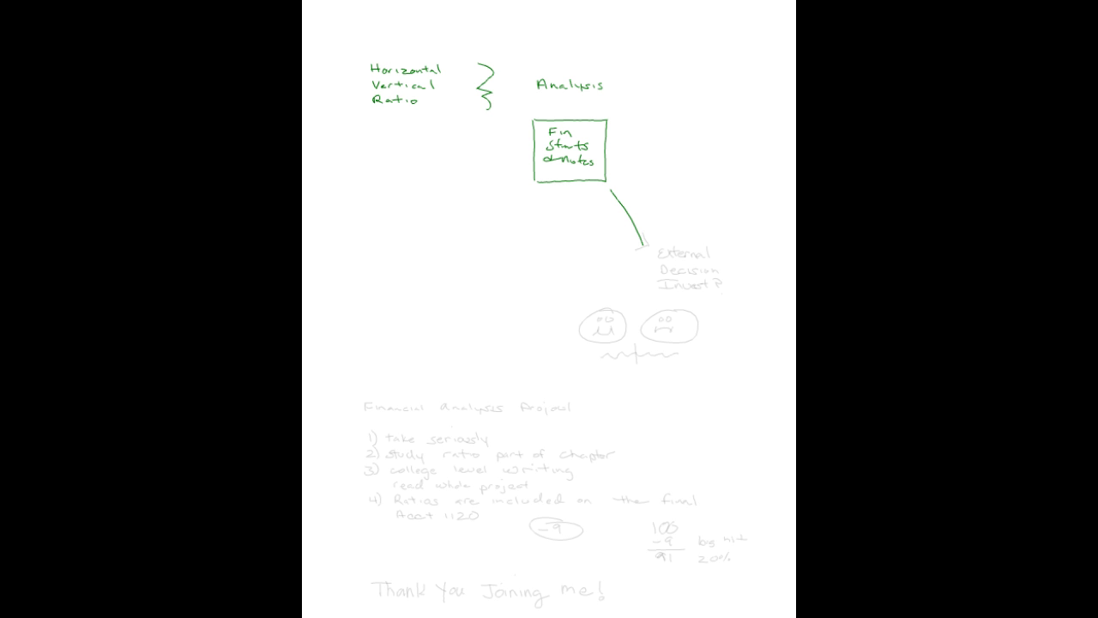
# Draw an arrow from the 'Fin Stmts & Notes' box down to 'External Decision Impact?'
pyautogui.moveTo(653, 214); pyautogui.dragTo(639, 249)
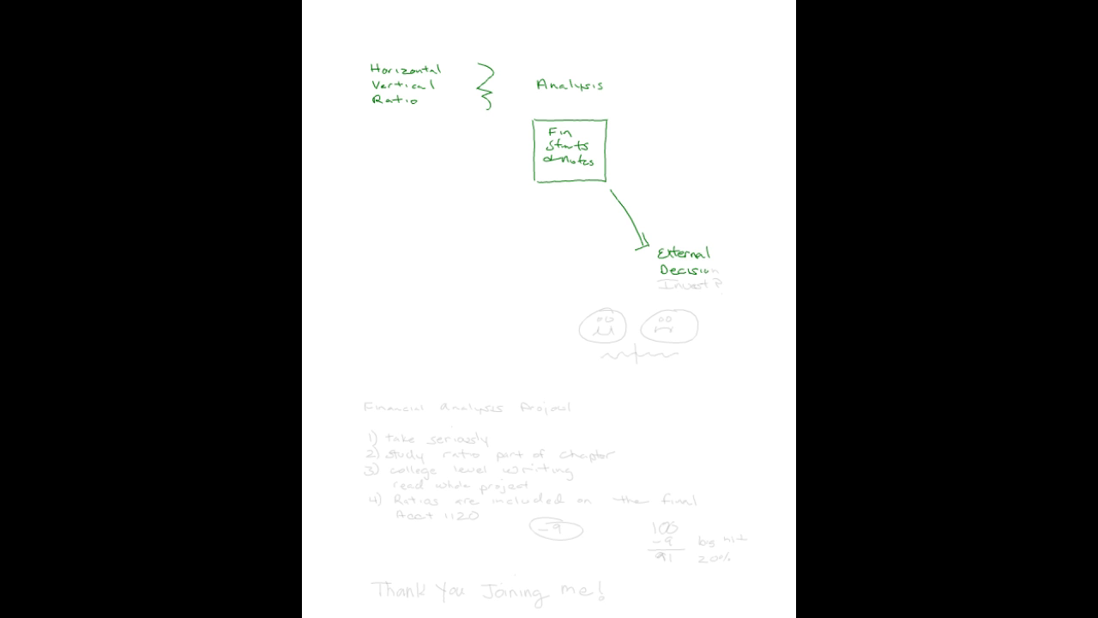
# Handwrite 'Invest?' below 'External Decision' with the green pen
pyautogui.click(678, 285)
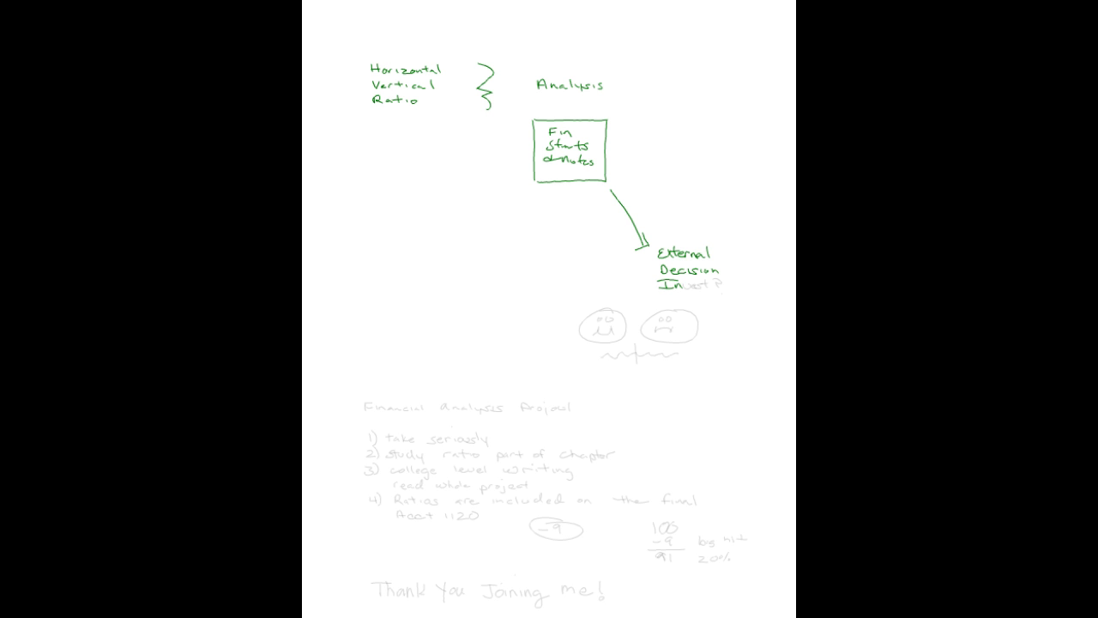
pyautogui.write('Invest?')
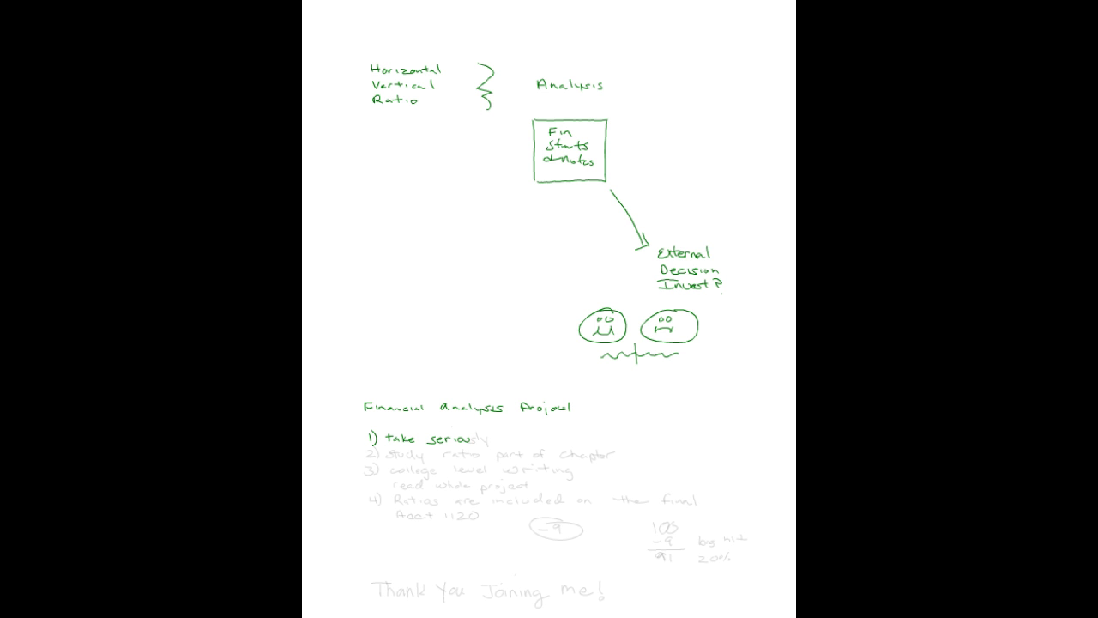
# Finish writing '1) take seriously' under the Financial Analysis Project heading
pyautogui.write('sly')
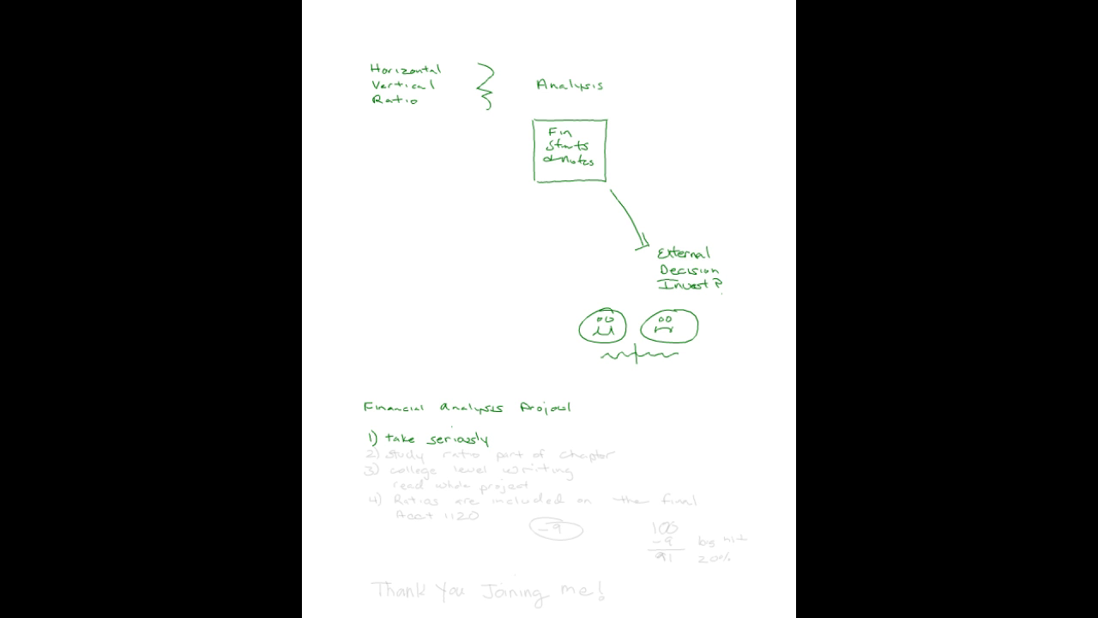